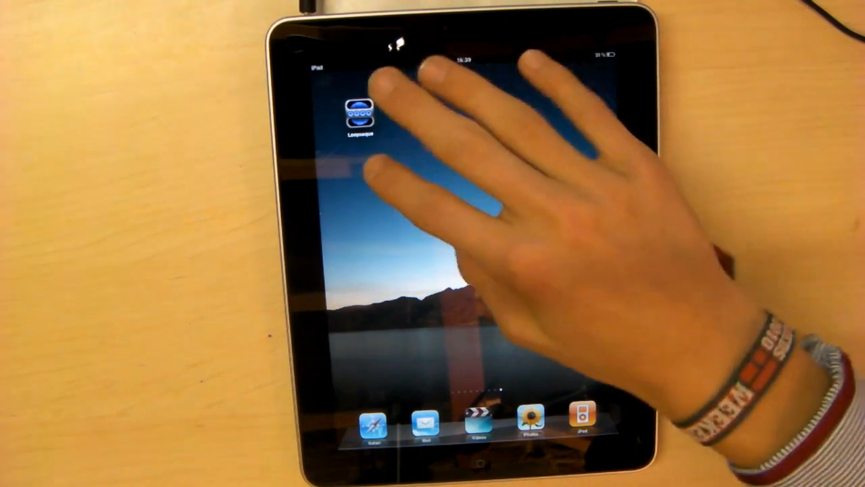
Launch Loopseque from the home screen and return to its main menu.
{"action": "left_click", "coordinate": [359, 110]}
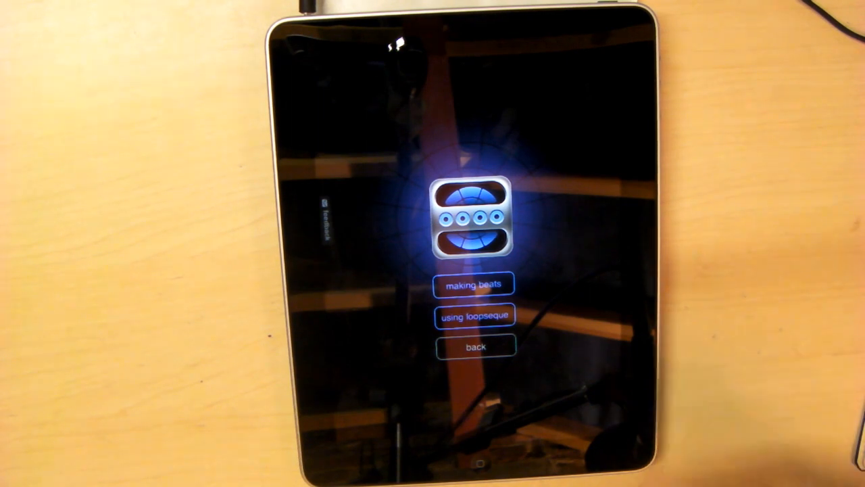
{"action": "left_click", "coordinate": [473, 284]}
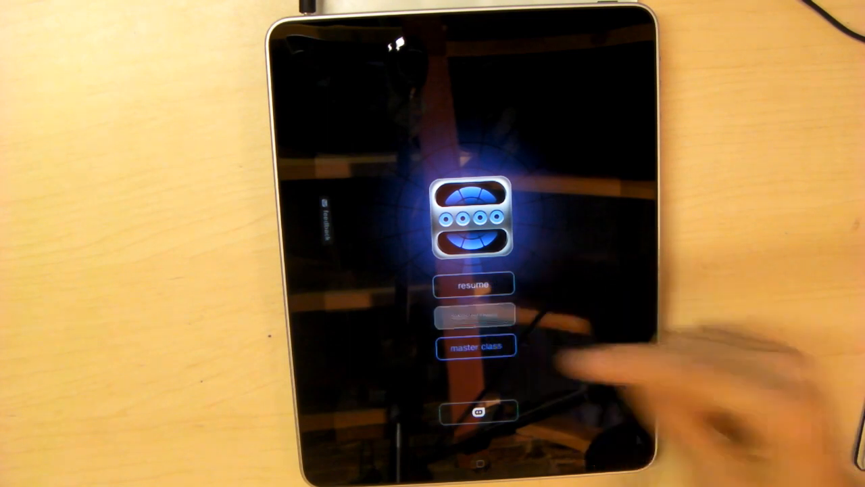
Create a new empty project and open the red drum loop's wheel for editing.
{"action": "left_click", "coordinate": [473, 316]}
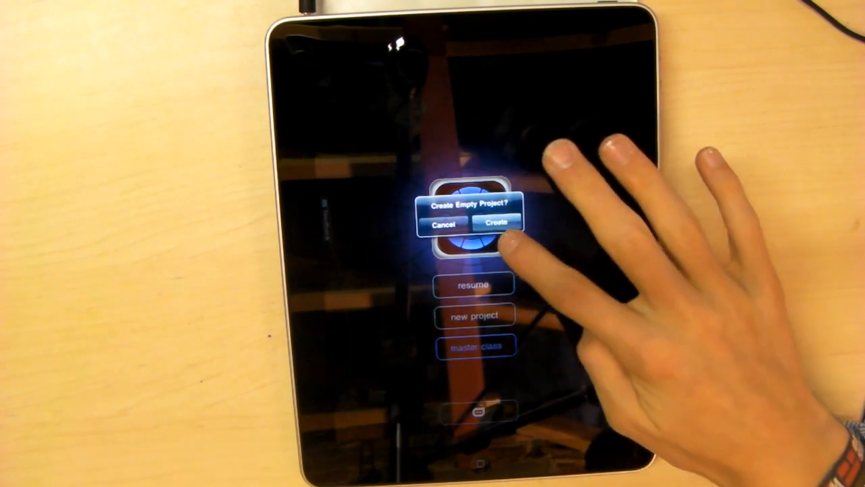
{"action": "left_click", "coordinate": [495, 223]}
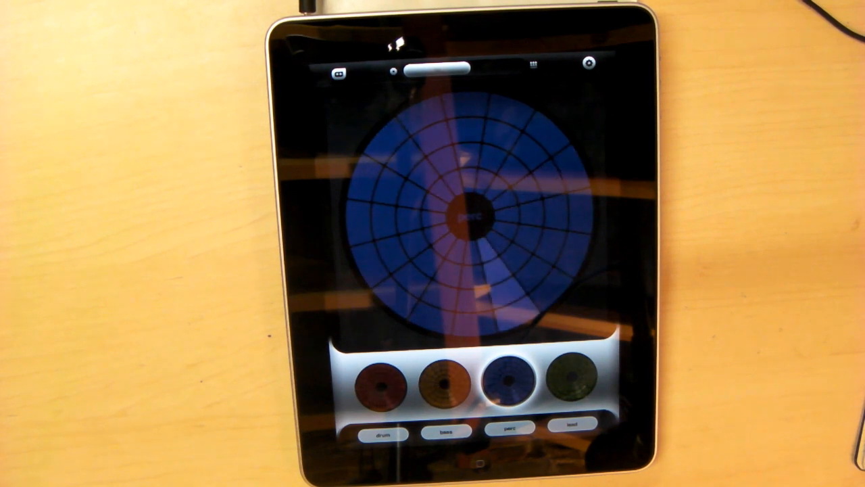
{"action": "left_click", "coordinate": [382, 386]}
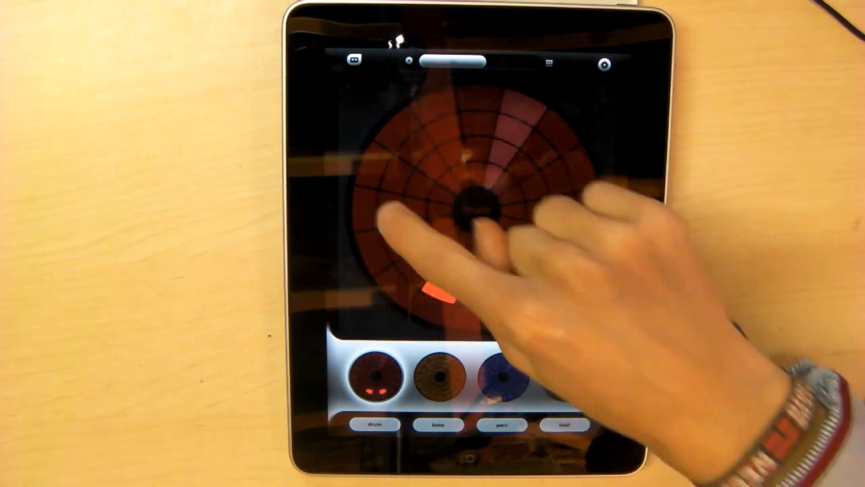
Place beats on the drum and bass wheels, then move to the blue percussion loop.
{"action": "left_click", "coordinate": [460, 210]}
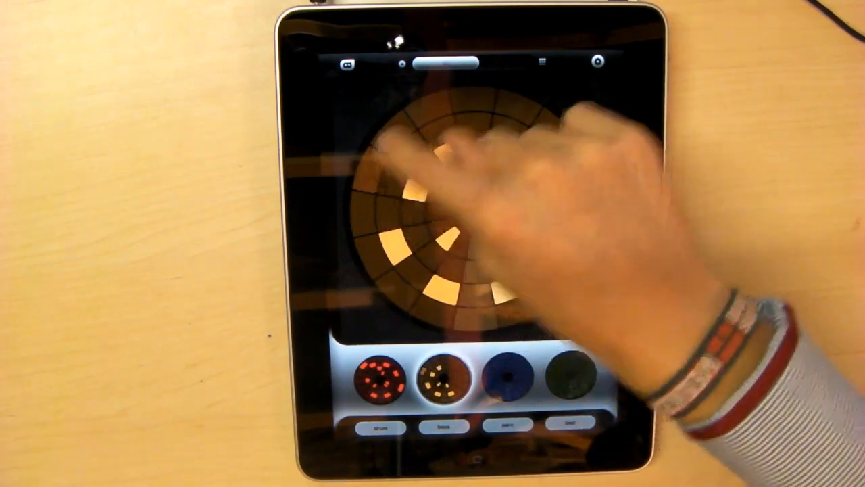
{"action": "left_click", "coordinate": [473, 202]}
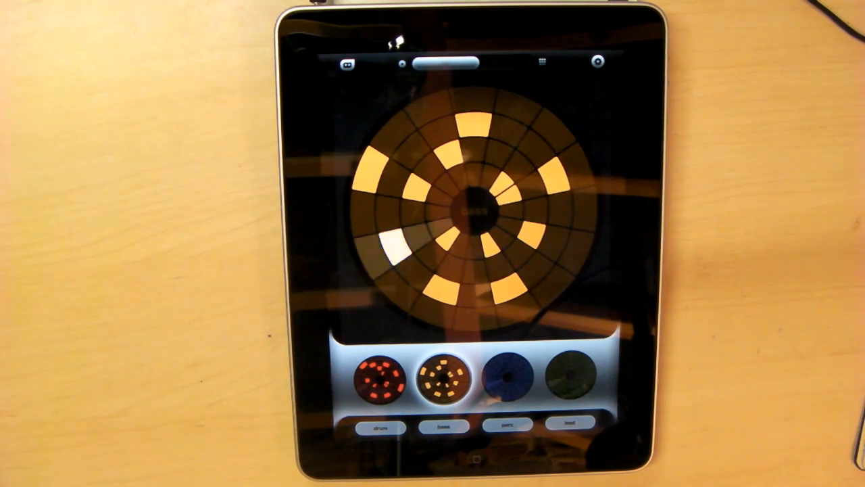
{"action": "left_click", "coordinate": [505, 375]}
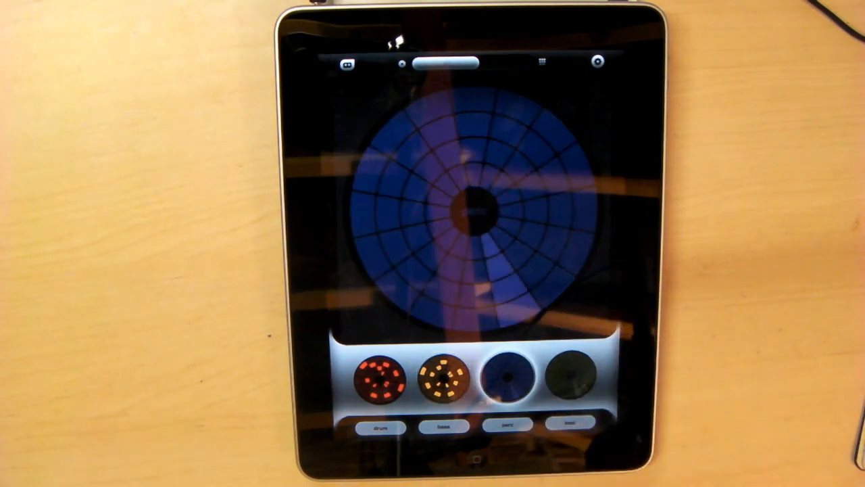
Build the percussion beat pattern and move on to the green lead loop.
{"action": "left_click", "coordinate": [511, 376]}
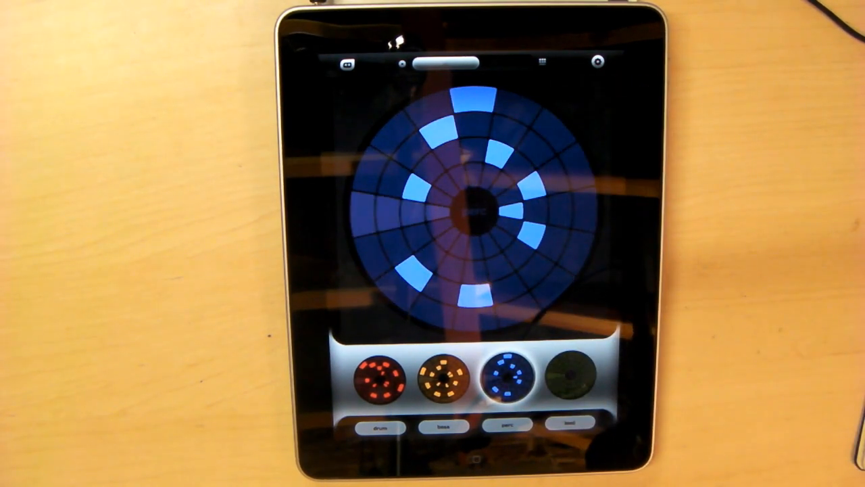
{"action": "left_click", "coordinate": [473, 297]}
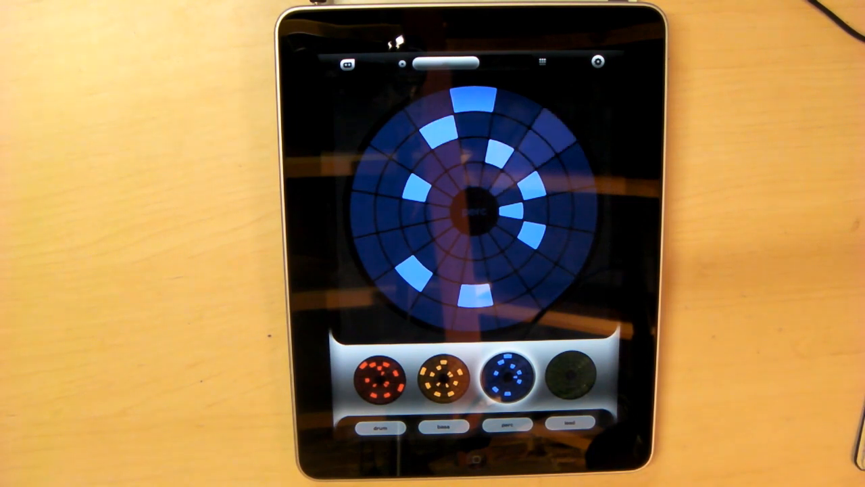
{"action": "left_click", "coordinate": [487, 277]}
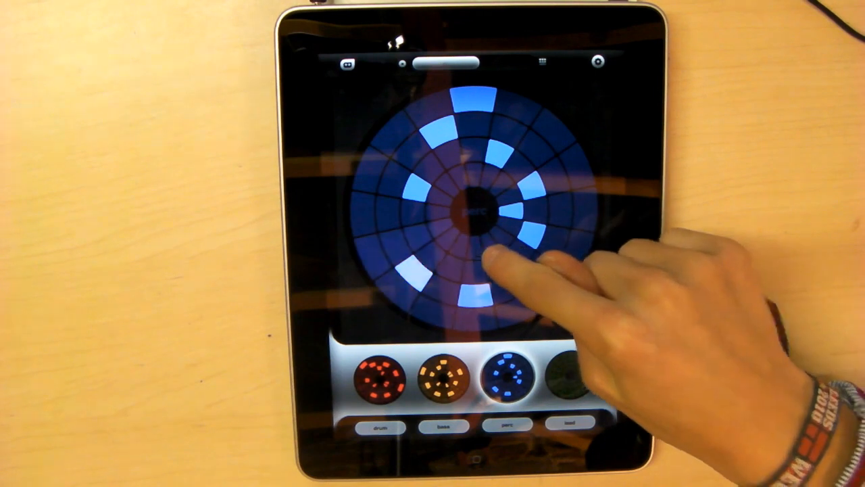
{"action": "left_click", "coordinate": [497, 277]}
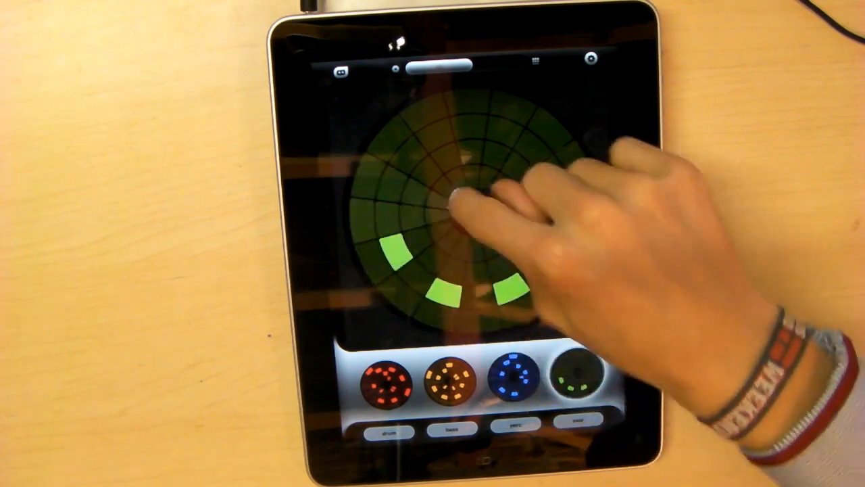
Fill the lead loop with notes and bring up the project settings at 92 bpm.
{"action": "left_click", "coordinate": [460, 196]}
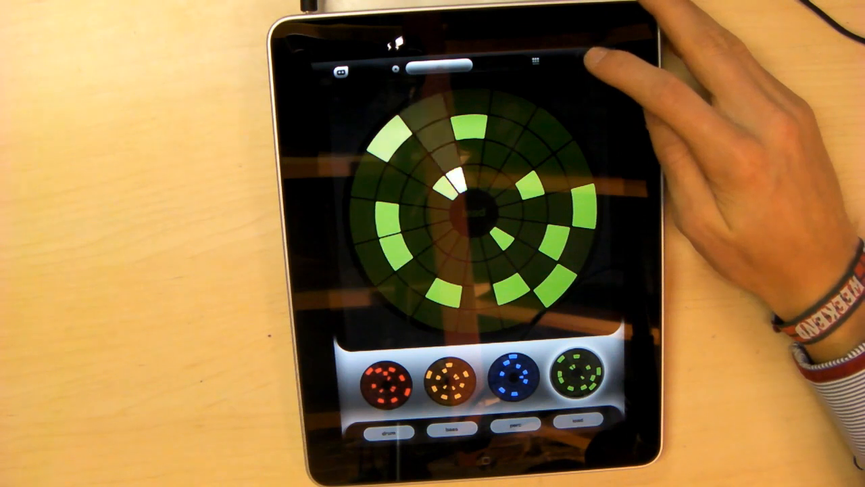
{"action": "left_click", "coordinate": [590, 59]}
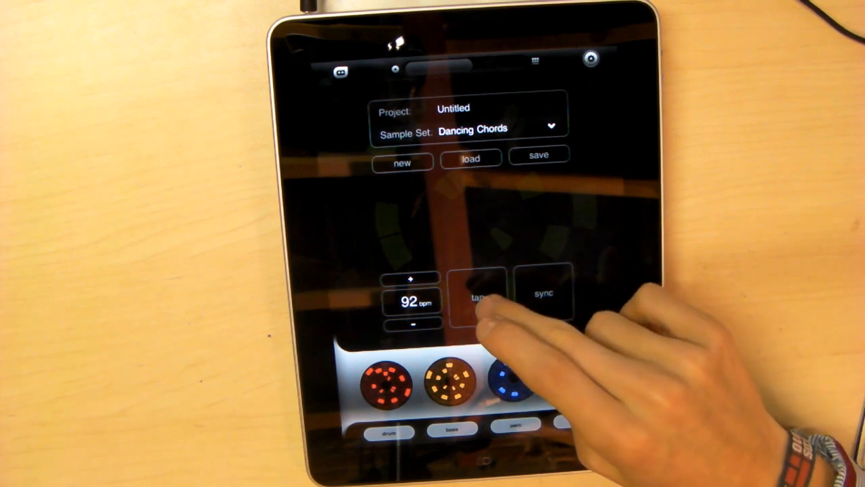
Tap out and lower the tempo to 60 bpm, then reopen the orange bass wheel.
{"action": "left_click", "coordinate": [477, 299]}
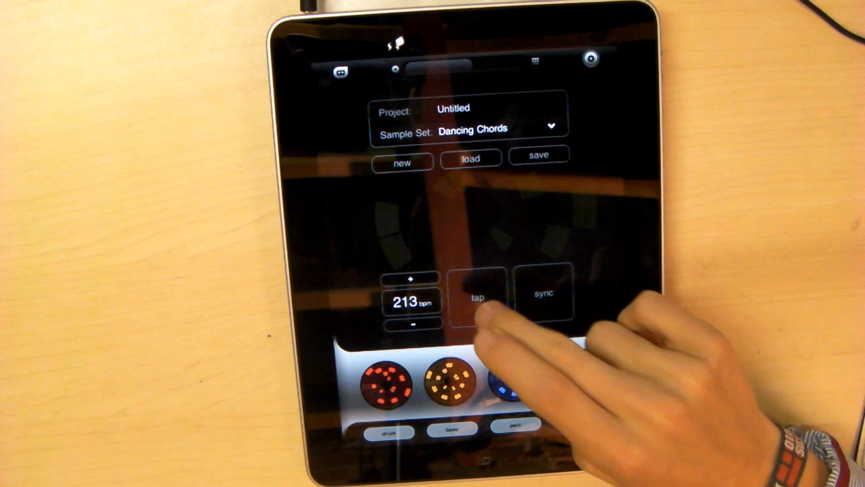
{"action": "left_click", "coordinate": [479, 299]}
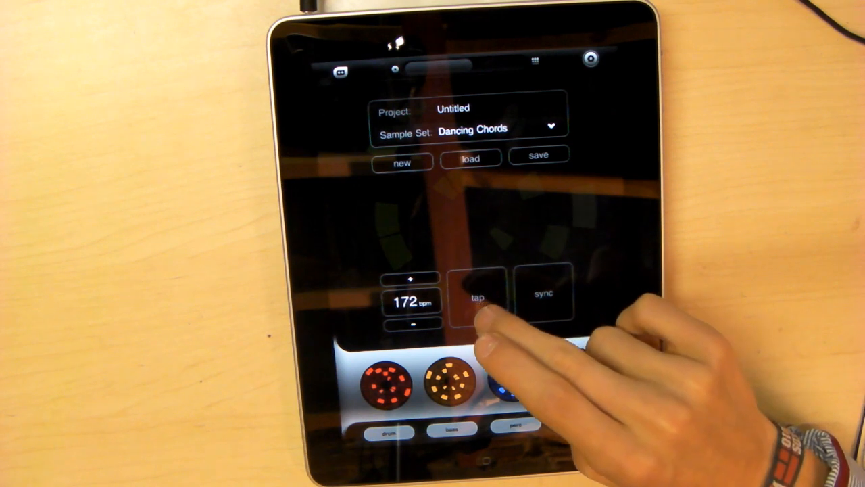
{"action": "left_click", "coordinate": [478, 299]}
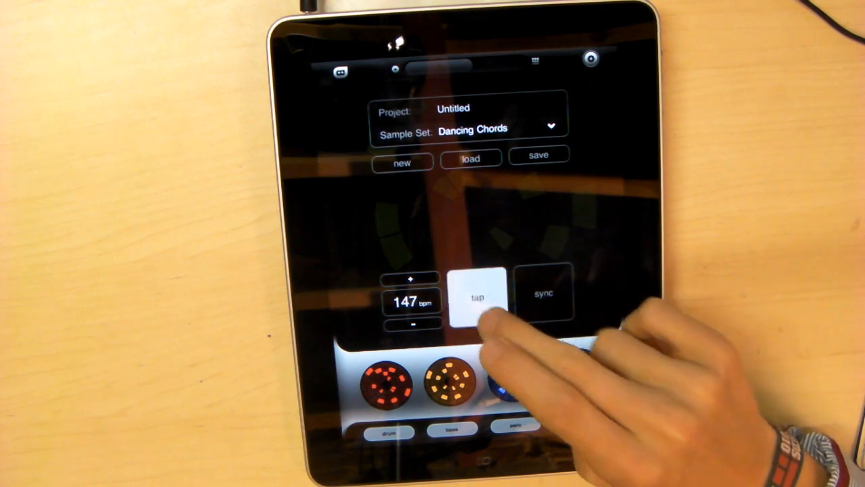
{"action": "left_click", "coordinate": [478, 299]}
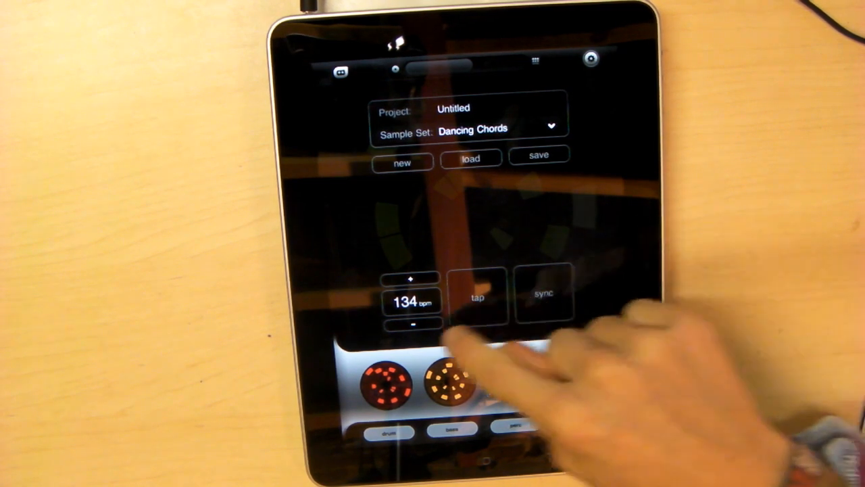
{"action": "left_click", "coordinate": [411, 324]}
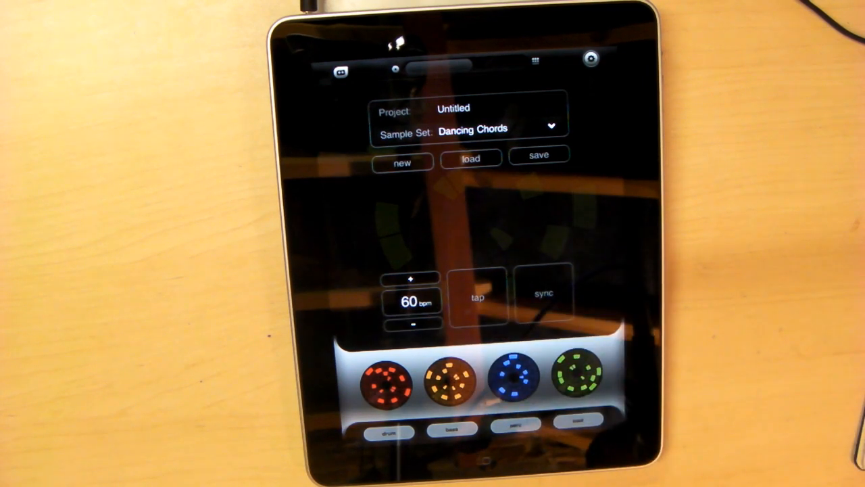
{"action": "left_click", "coordinate": [470, 161]}
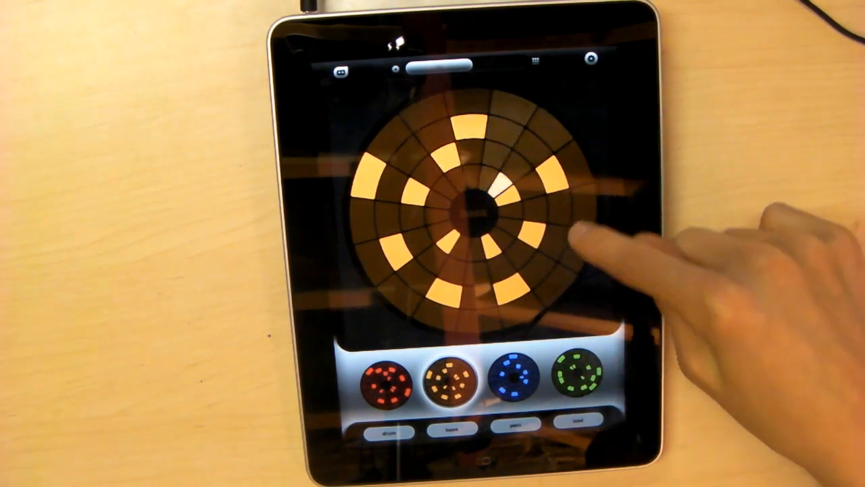
Change the project's sample set from Dancing Chords to Rain Drops.
{"action": "left_click", "coordinate": [589, 60]}
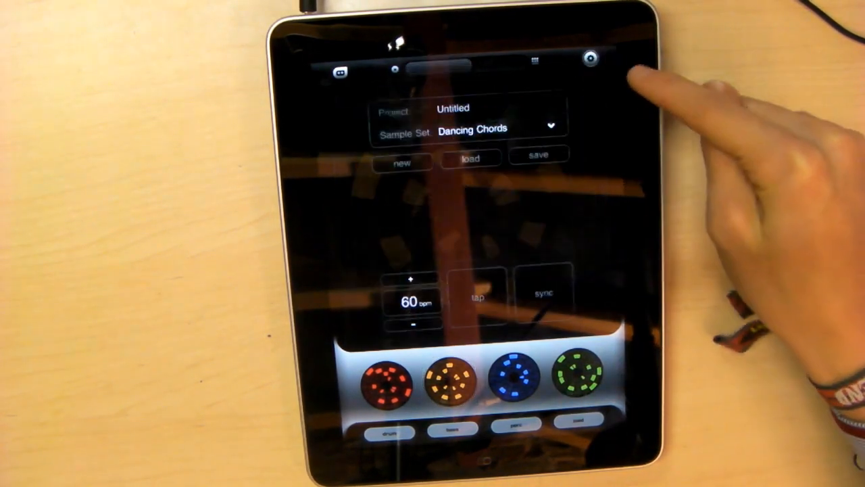
{"action": "left_click", "coordinate": [493, 130]}
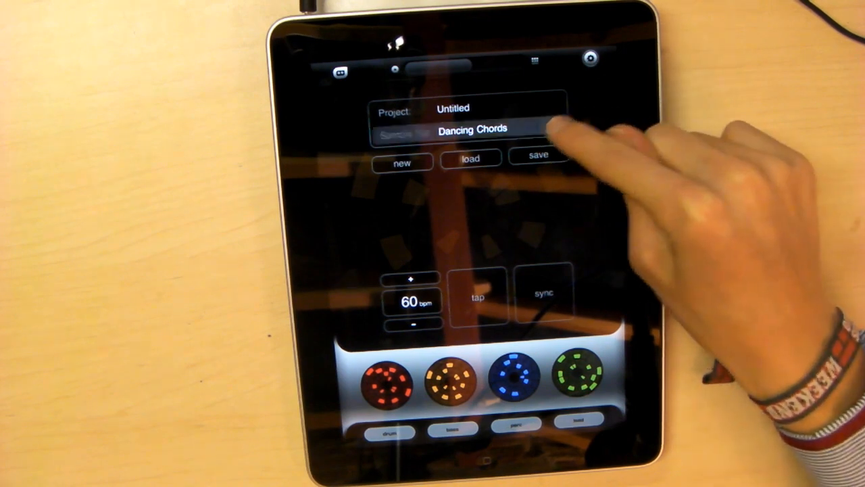
{"action": "left_click", "coordinate": [497, 130]}
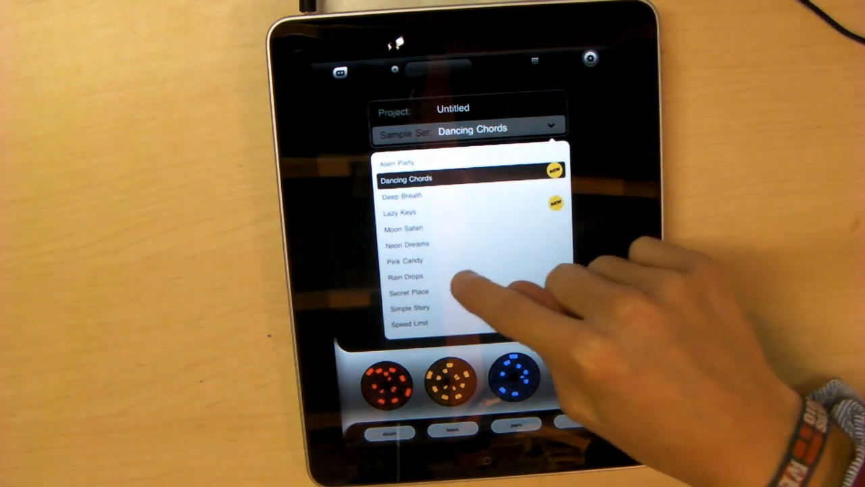
{"action": "left_click", "coordinate": [406, 276]}
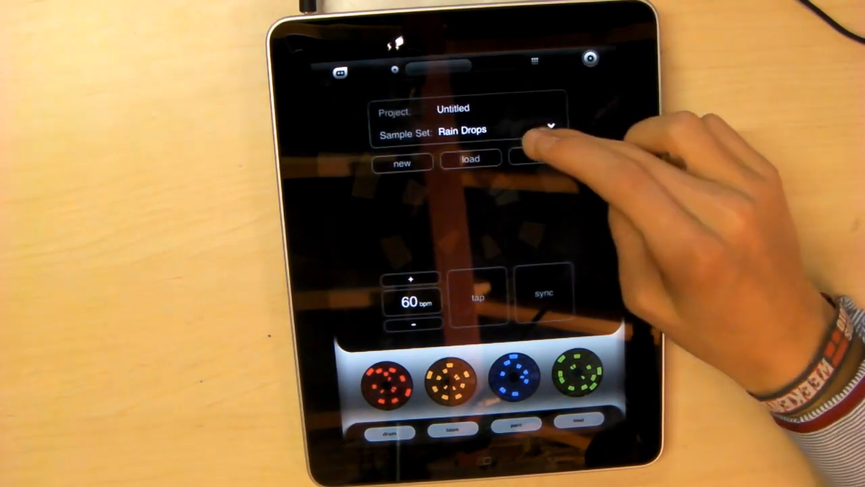
{"action": "left_click", "coordinate": [548, 128]}
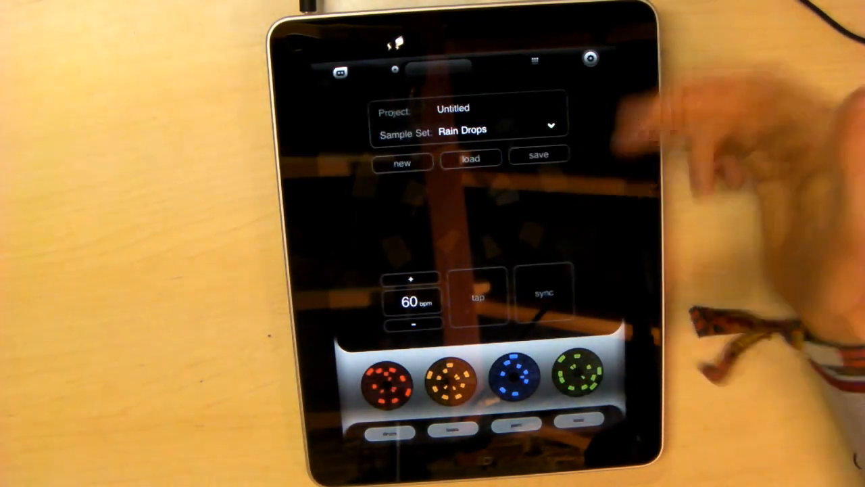
Save the project under the name 'Geek test' and return to the loop overview.
{"action": "left_click", "coordinate": [538, 155]}
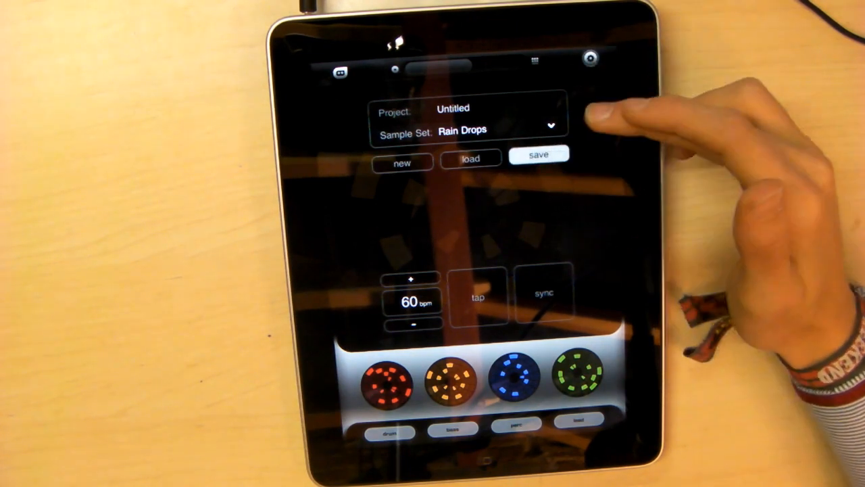
{"action": "left_click", "coordinate": [538, 154]}
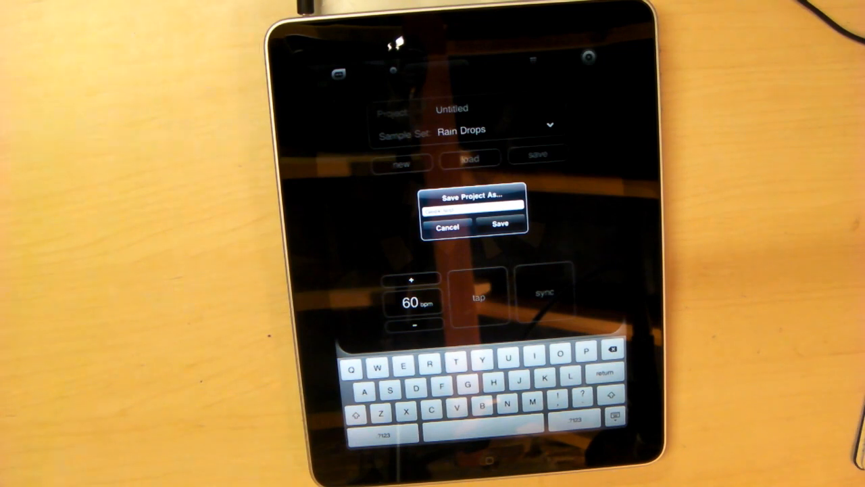
{"action": "left_click", "coordinate": [500, 224]}
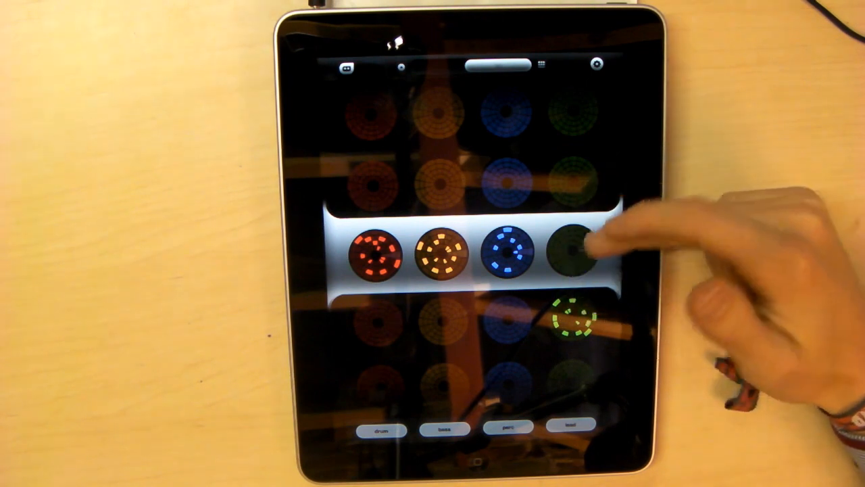
Turn on the green lead slot and choose a green lead pattern for it.
{"action": "left_click", "coordinate": [571, 254]}
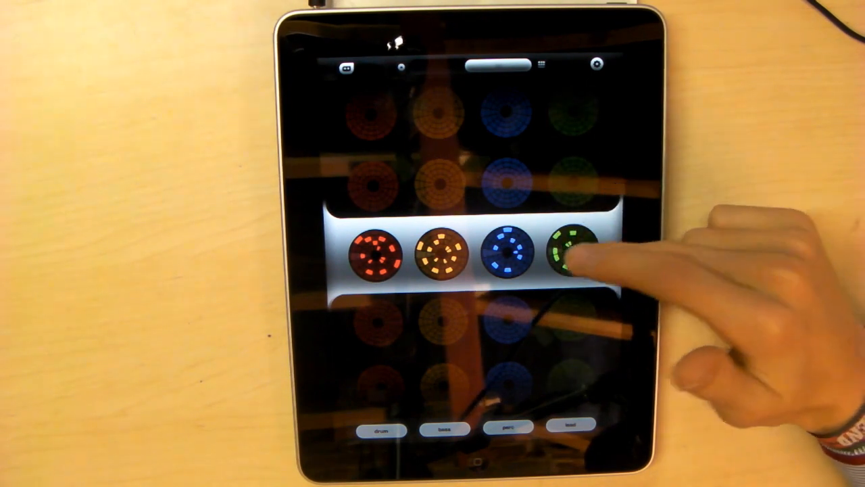
{"action": "left_click", "coordinate": [570, 256]}
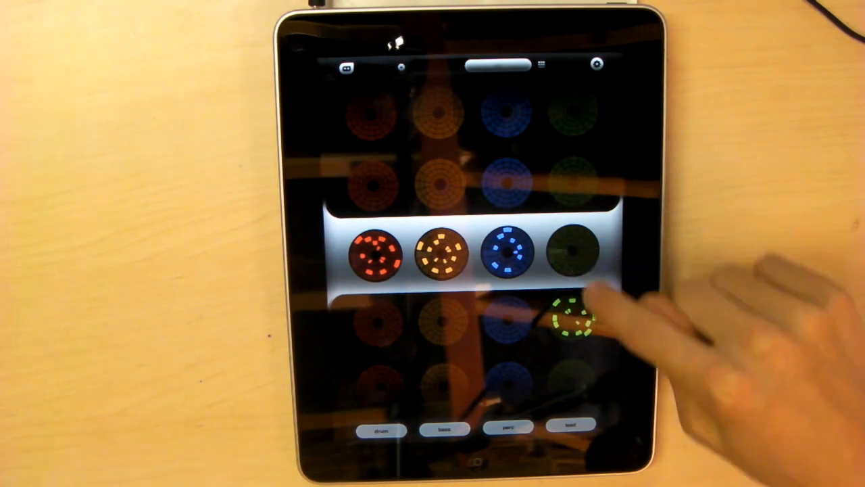
{"action": "left_click", "coordinate": [570, 318]}
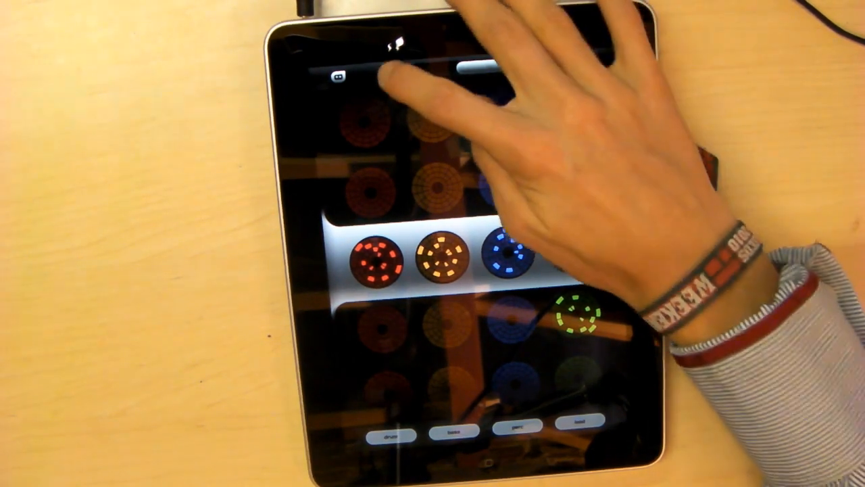
{"action": "left_click", "coordinate": [575, 318]}
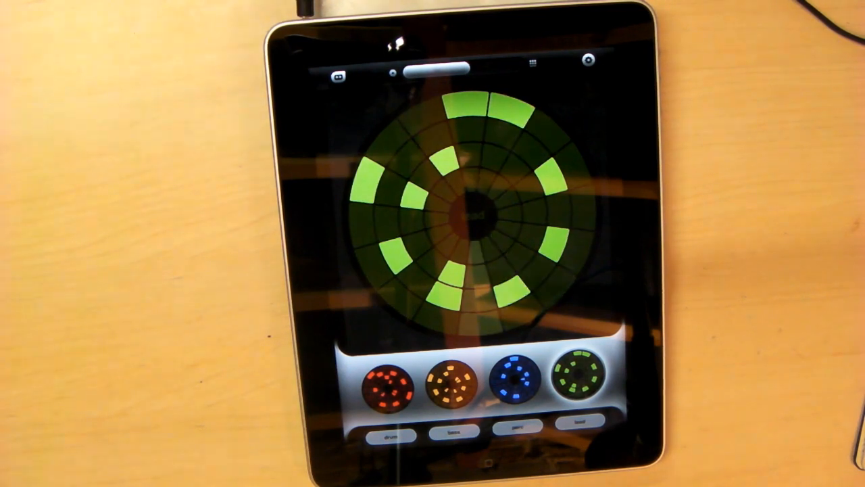
Reopen settings to verify Geek test uses Rain Drops at 60 bpm.
{"action": "left_click", "coordinate": [466, 106]}
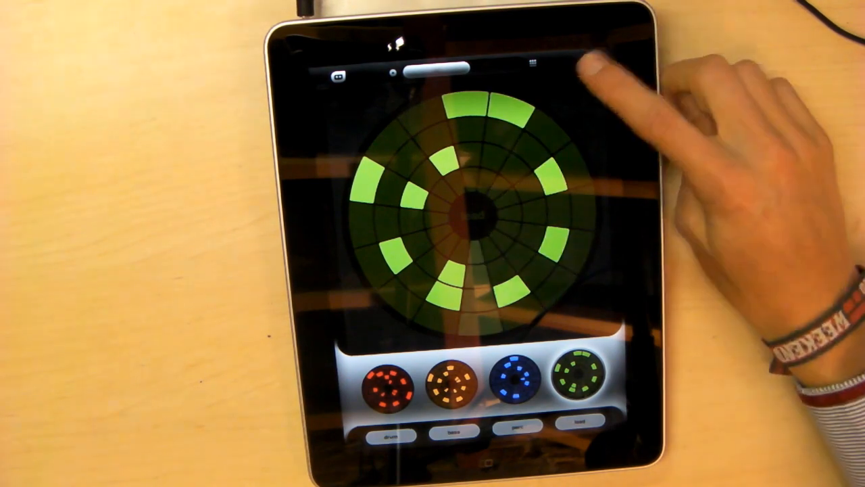
{"action": "left_click", "coordinate": [587, 60]}
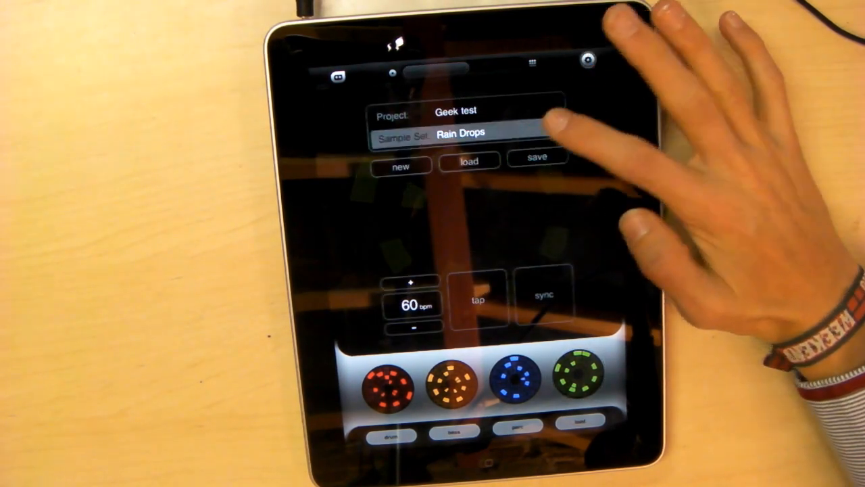
{"action": "left_click", "coordinate": [462, 132]}
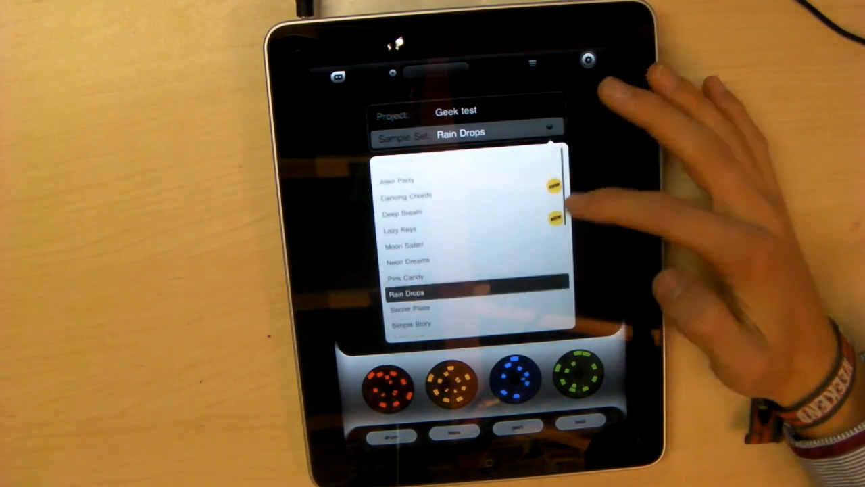